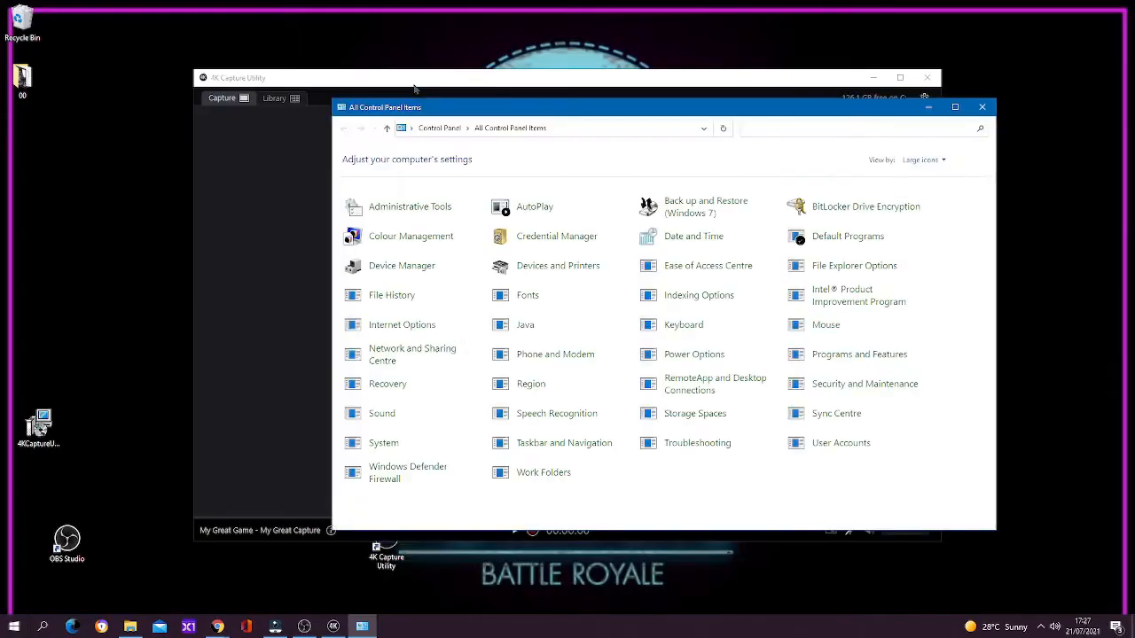
Step: Show All Control Panel Items in Control Panel with large icons
{"action": "left_click", "coordinate": [982, 106]}
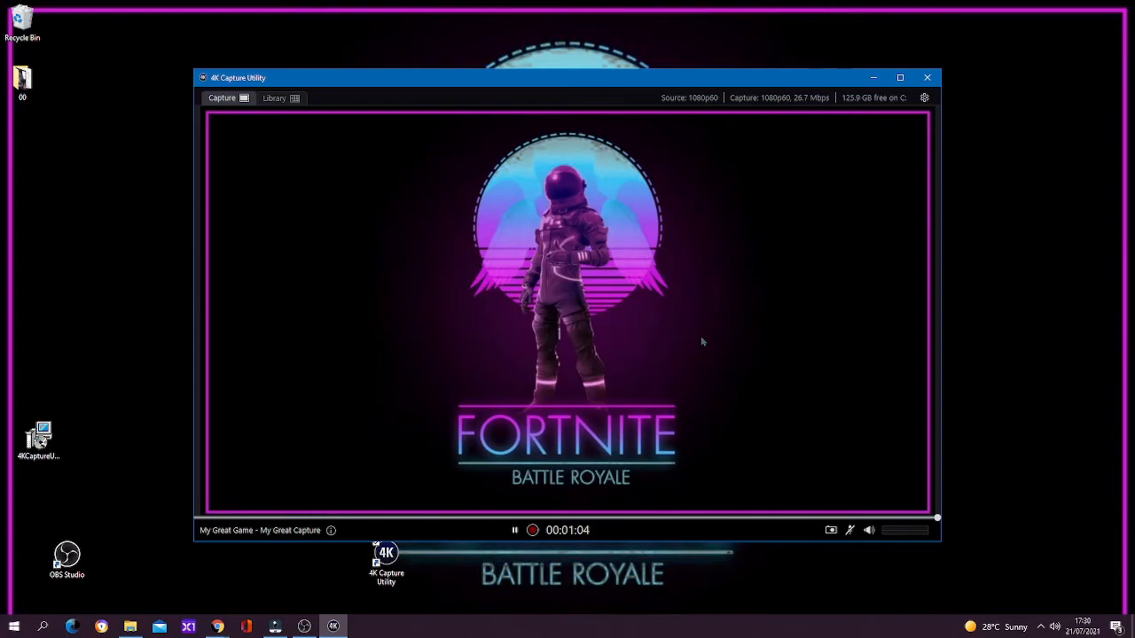